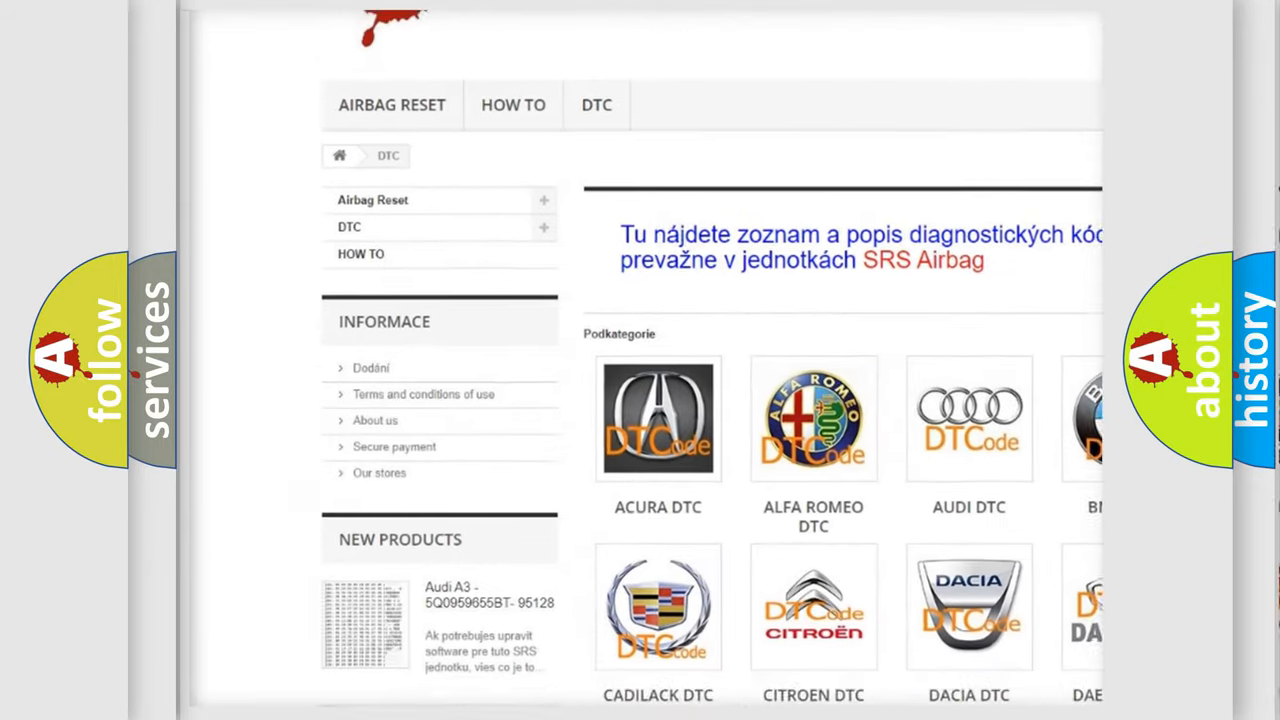
{"action": "scroll", "scroll_direction": "down", "scroll_amount": 3}
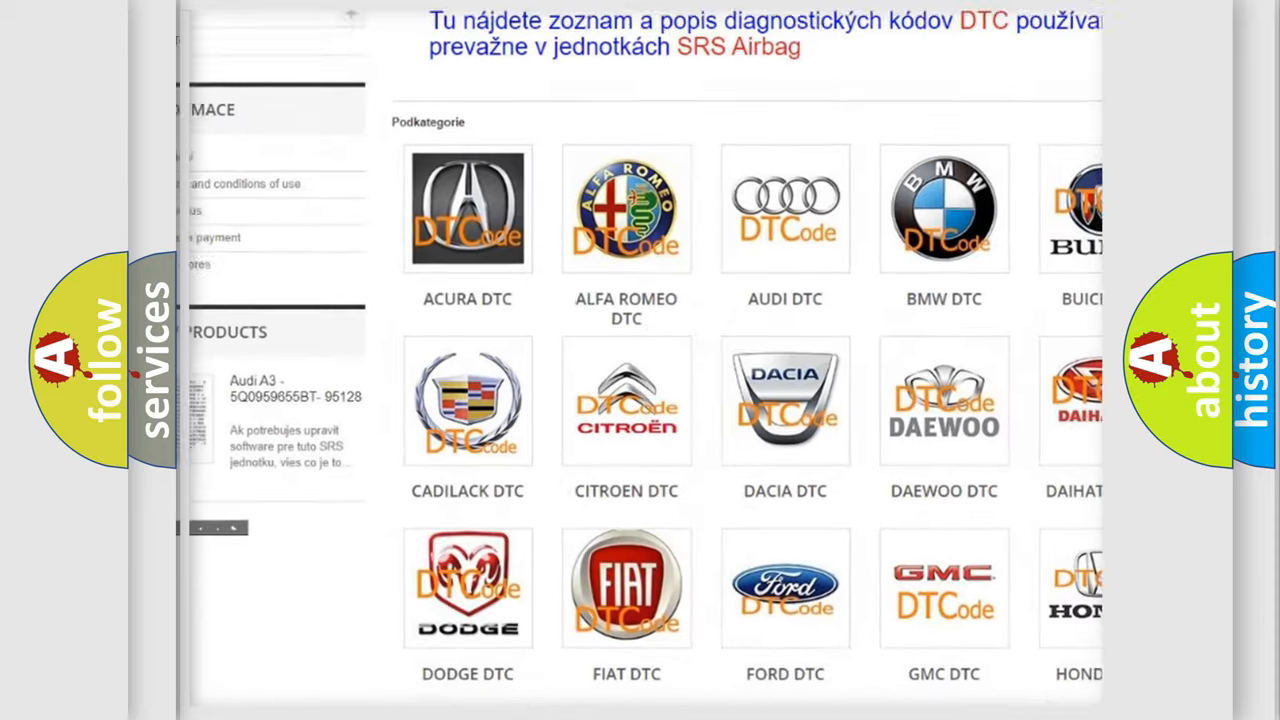
{"action": "scroll", "scroll_direction": "down", "scroll_amount": 3}
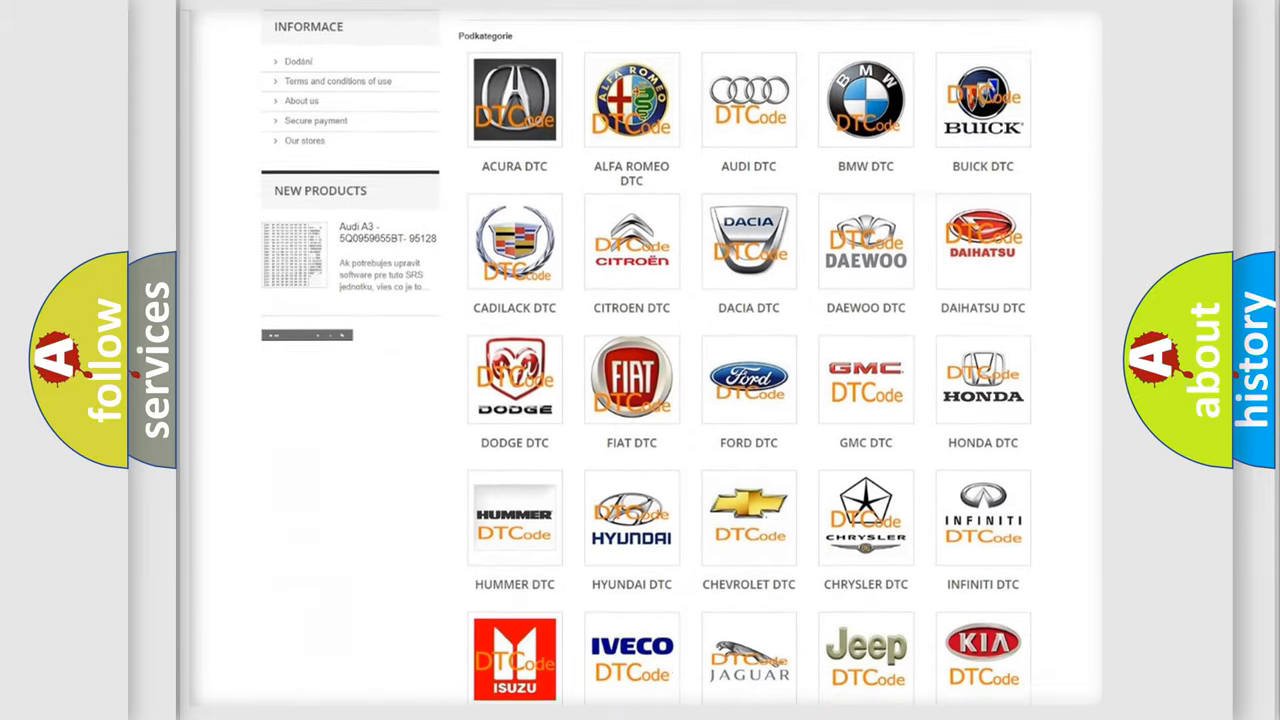
{"action": "scroll", "scroll_direction": "down", "scroll_amount": 3}
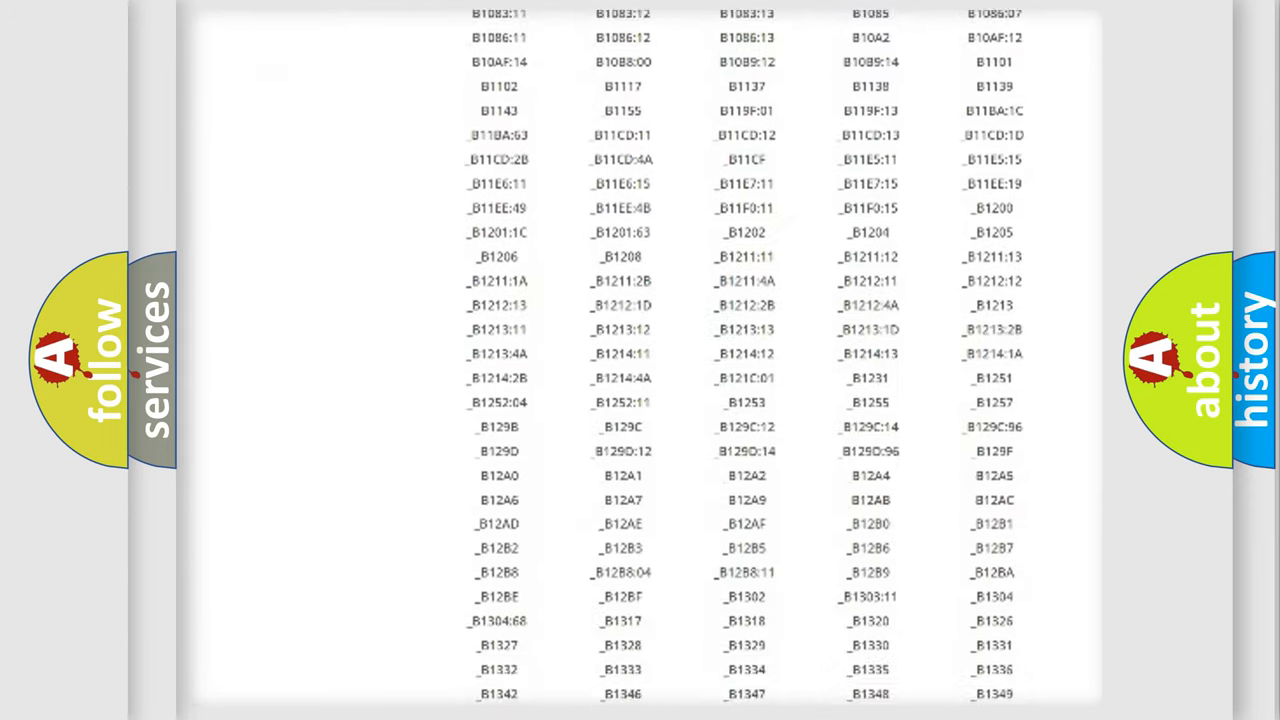
{"action": "scroll", "scroll_direction": "down", "scroll_amount": 3}
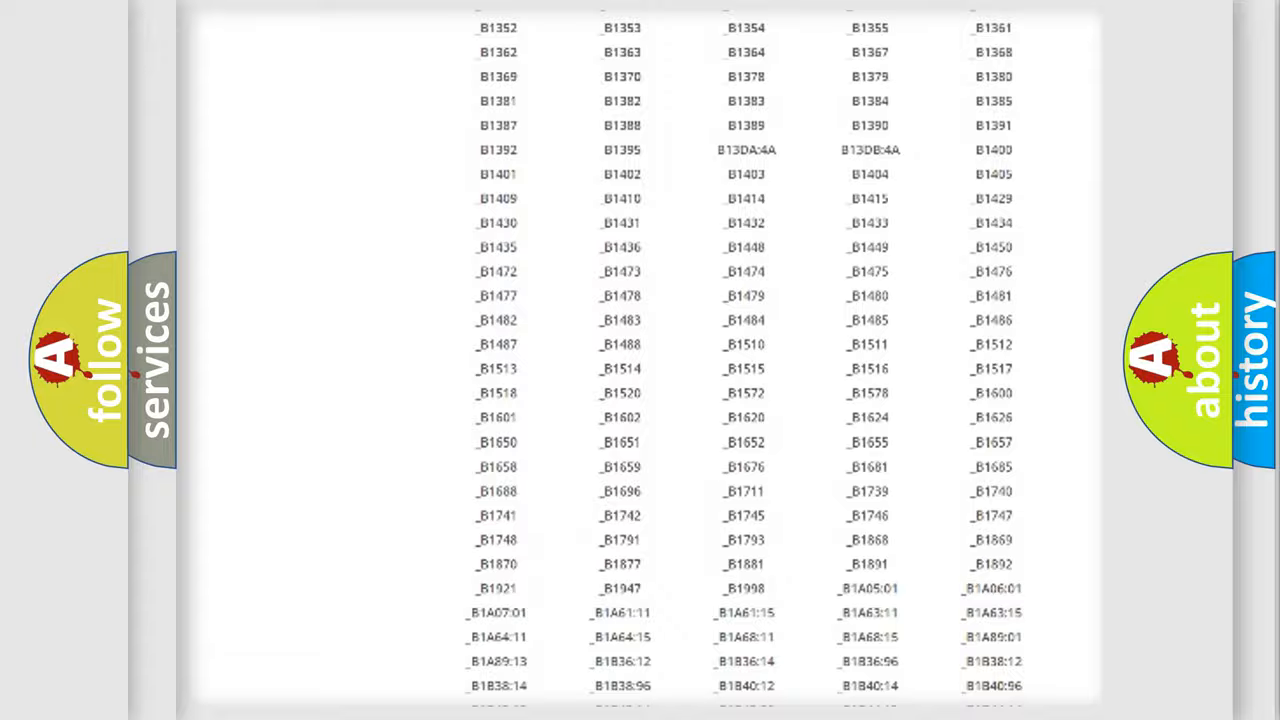